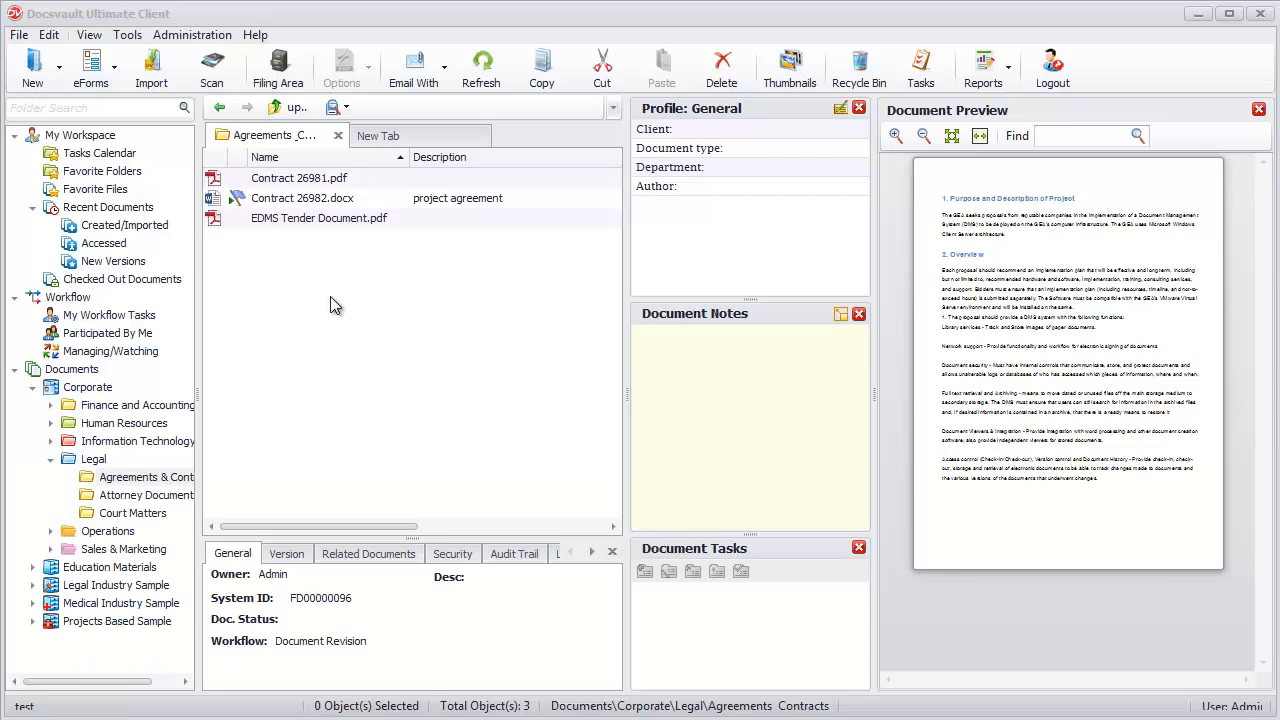
Show the New submenu for the Agreements & Contracts folder, listing Microsoft Word Document
right_click(336, 304)
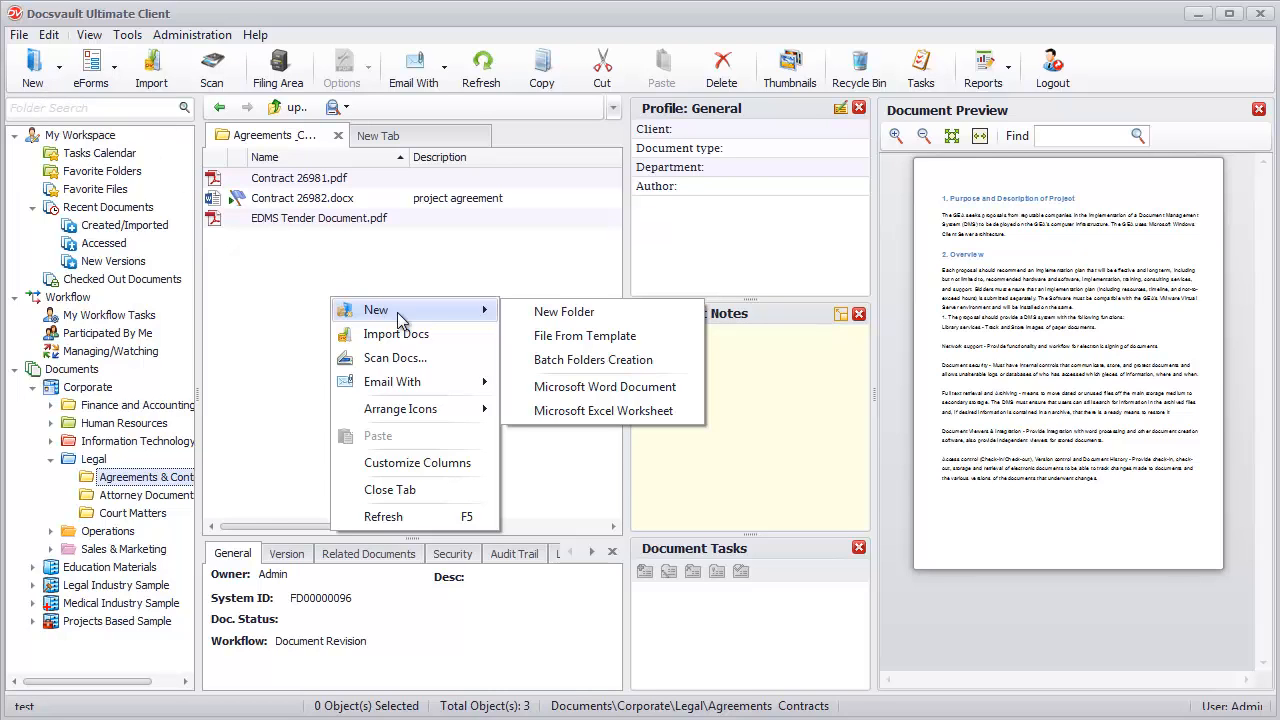
mouse_move(604, 386)
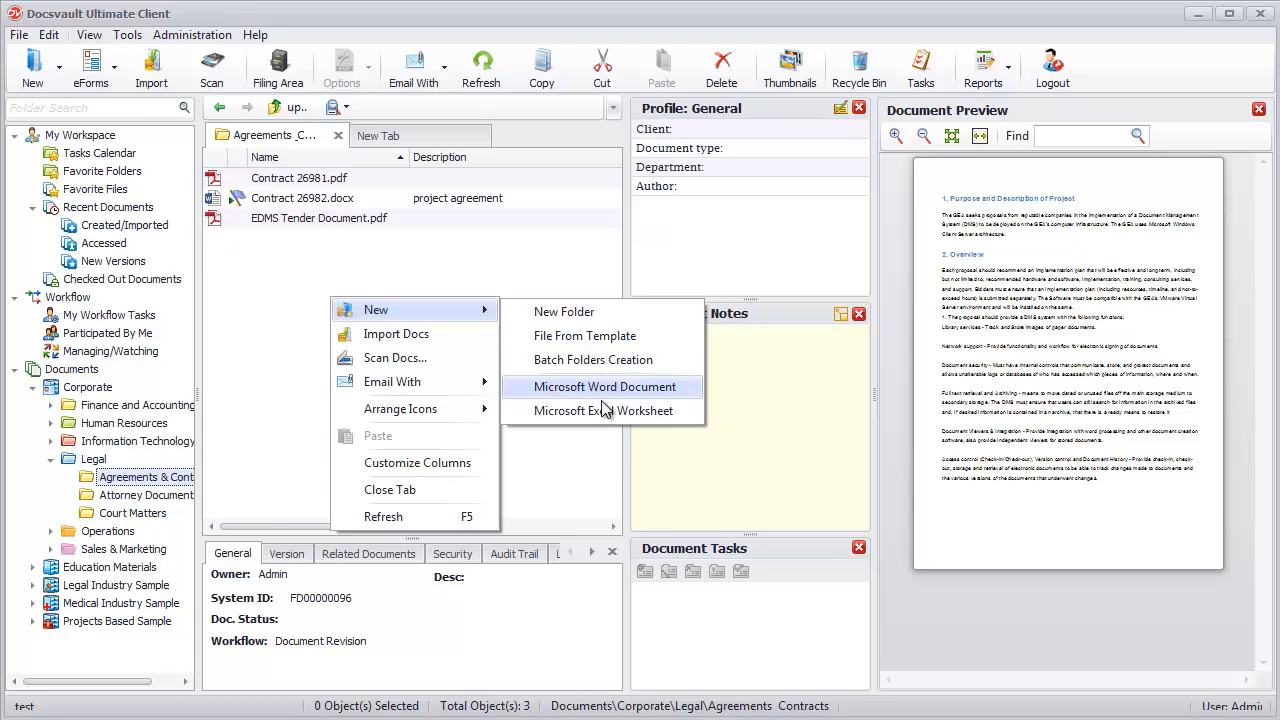
mouse_move(604, 400)
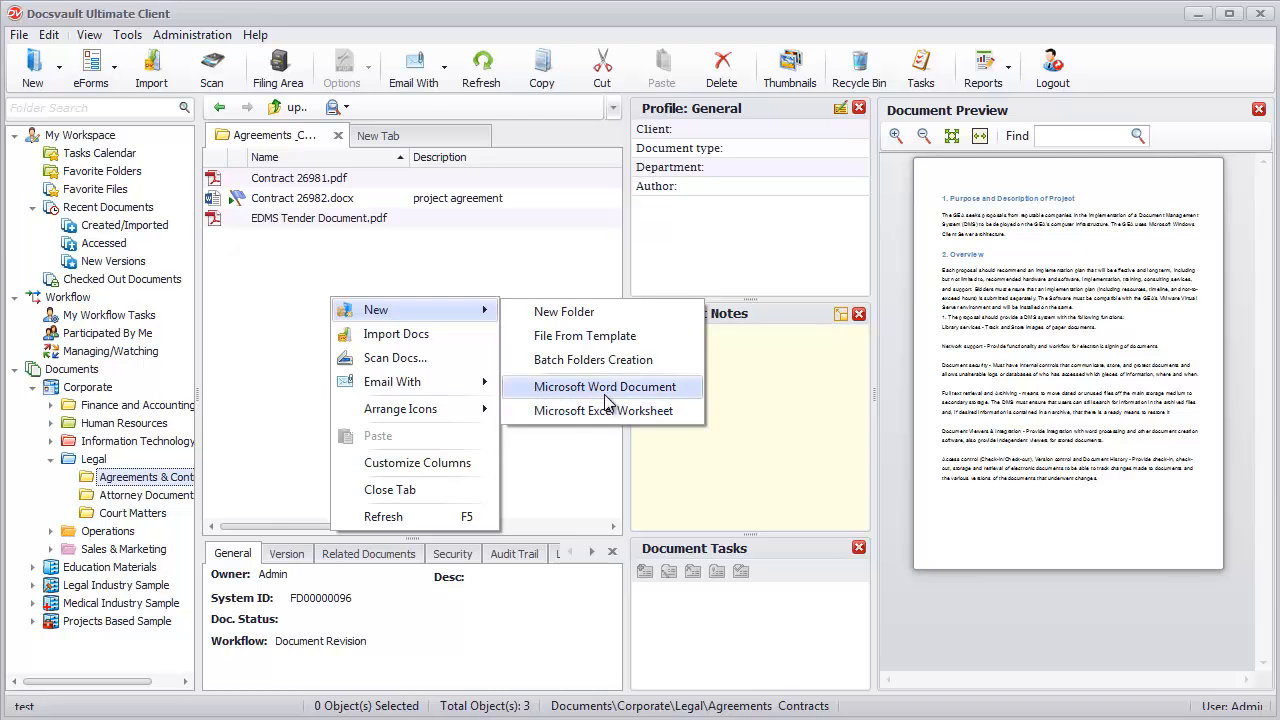
Create a new Microsoft Word Document in the built-in editor and bring up its save options
click(604, 386)
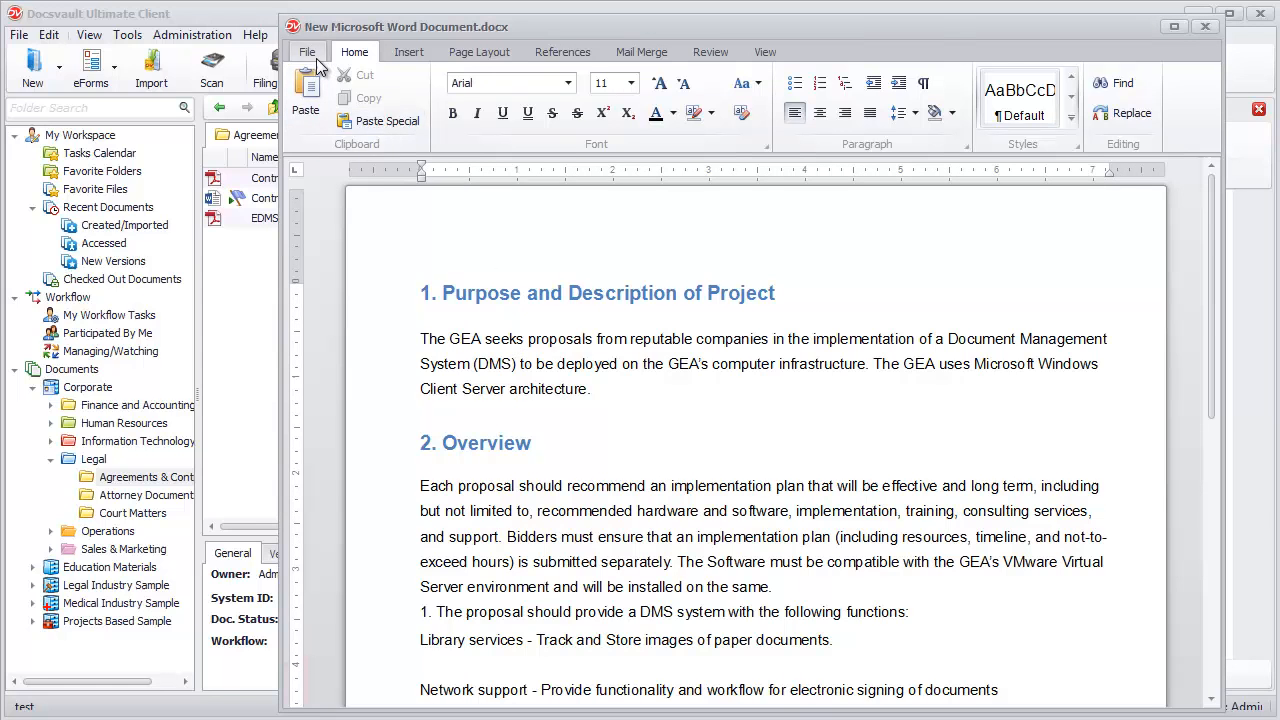
click(308, 52)
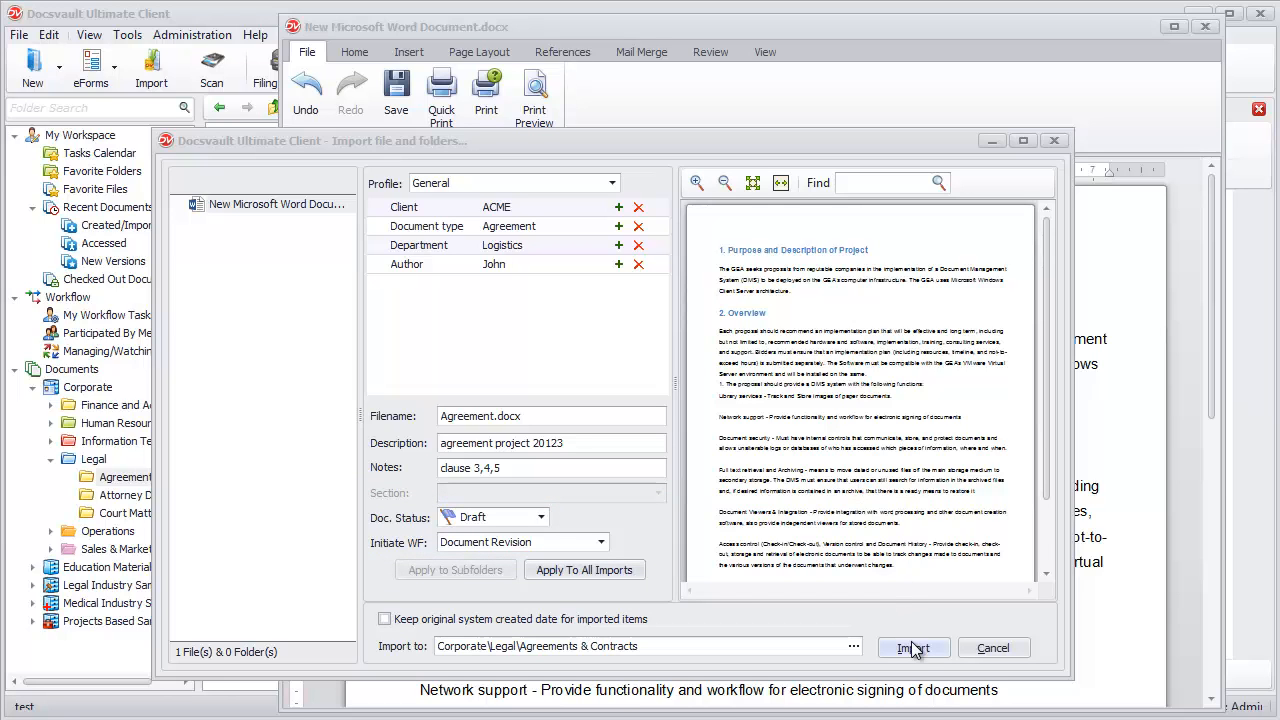
Import Agreement.docx profiled with client ACME, type Agreement, Logistics department, author John
click(914, 648)
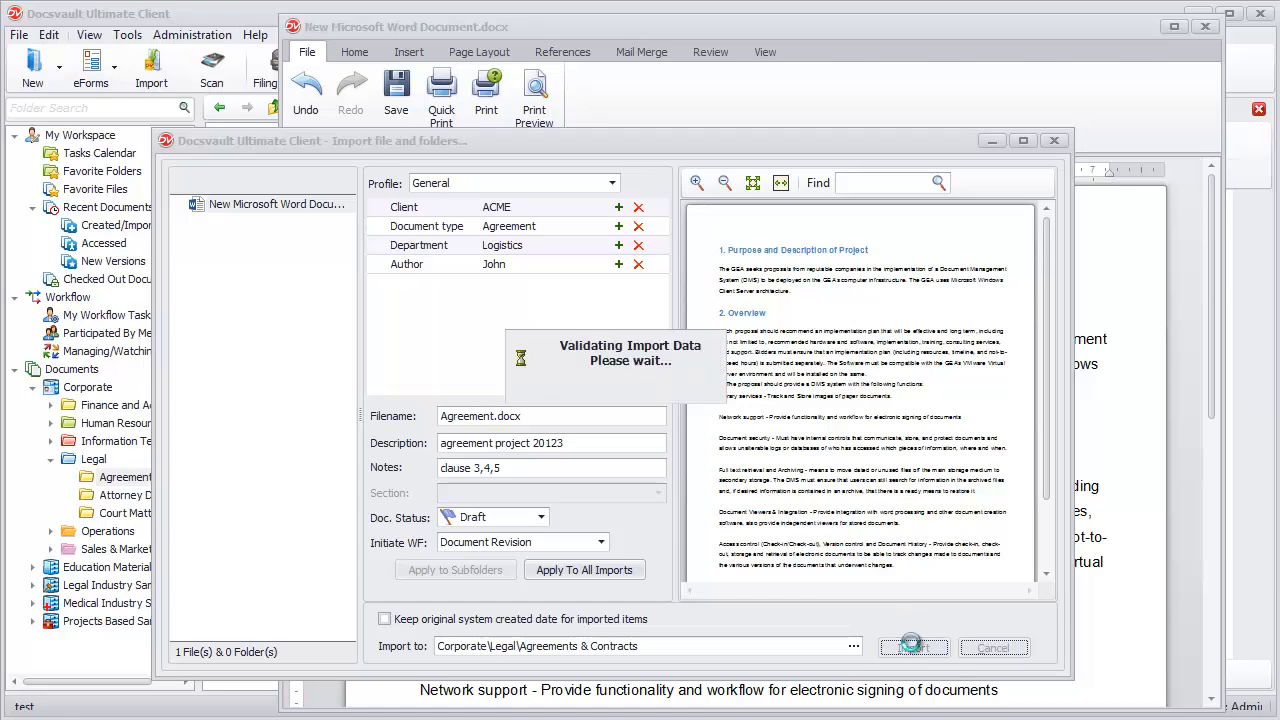
click(912, 648)
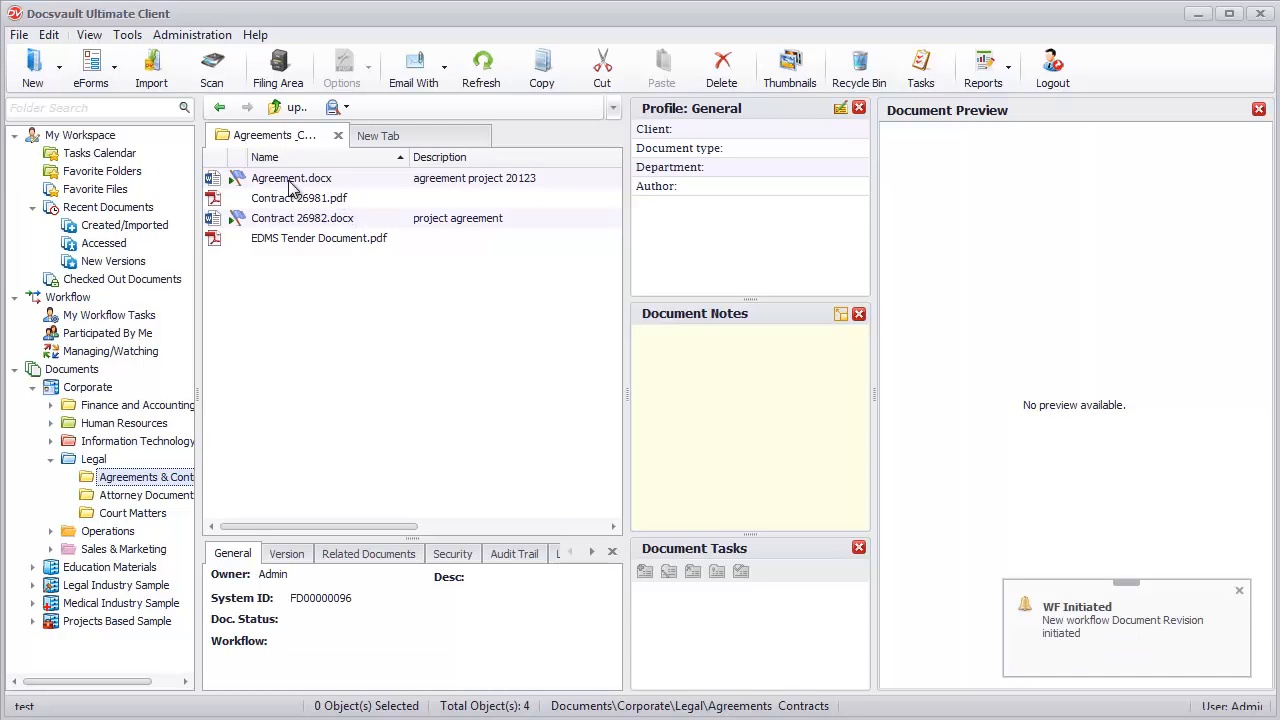
Select Agreement.docx to review its ACME profile, clause notes and preview, then show its actions
click(292, 178)
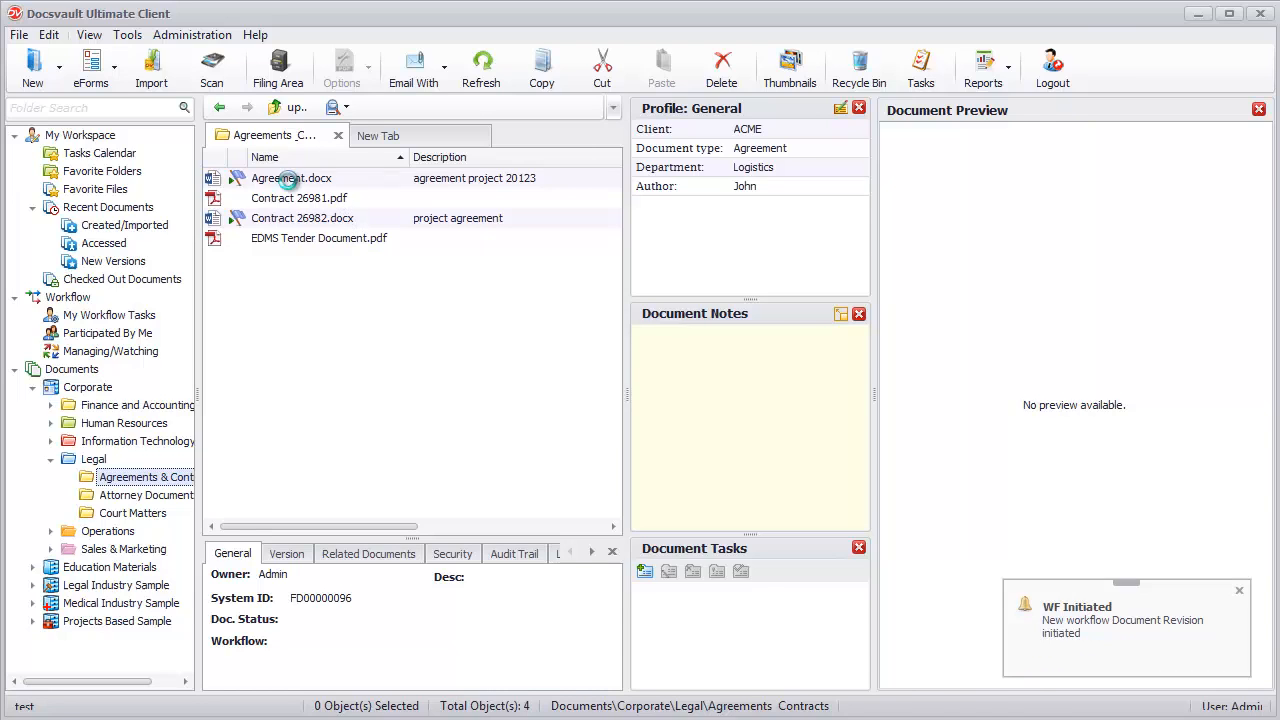
click(292, 178)
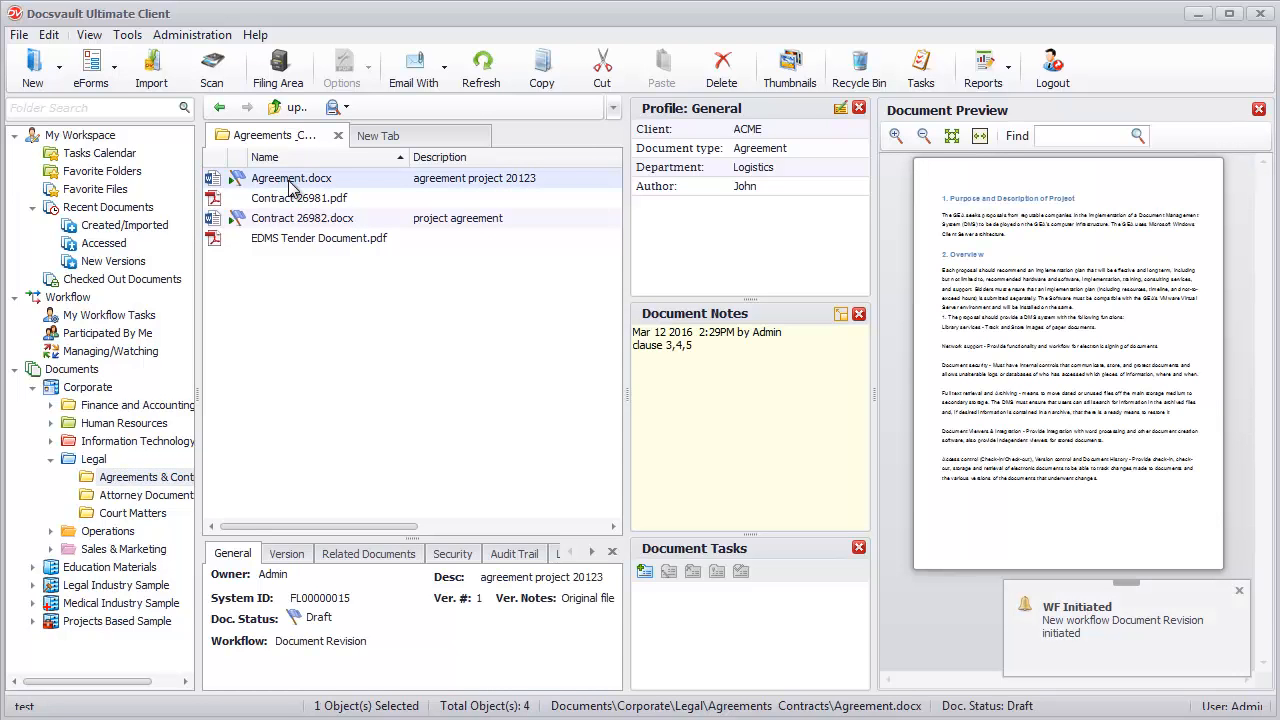
right_click(292, 178)
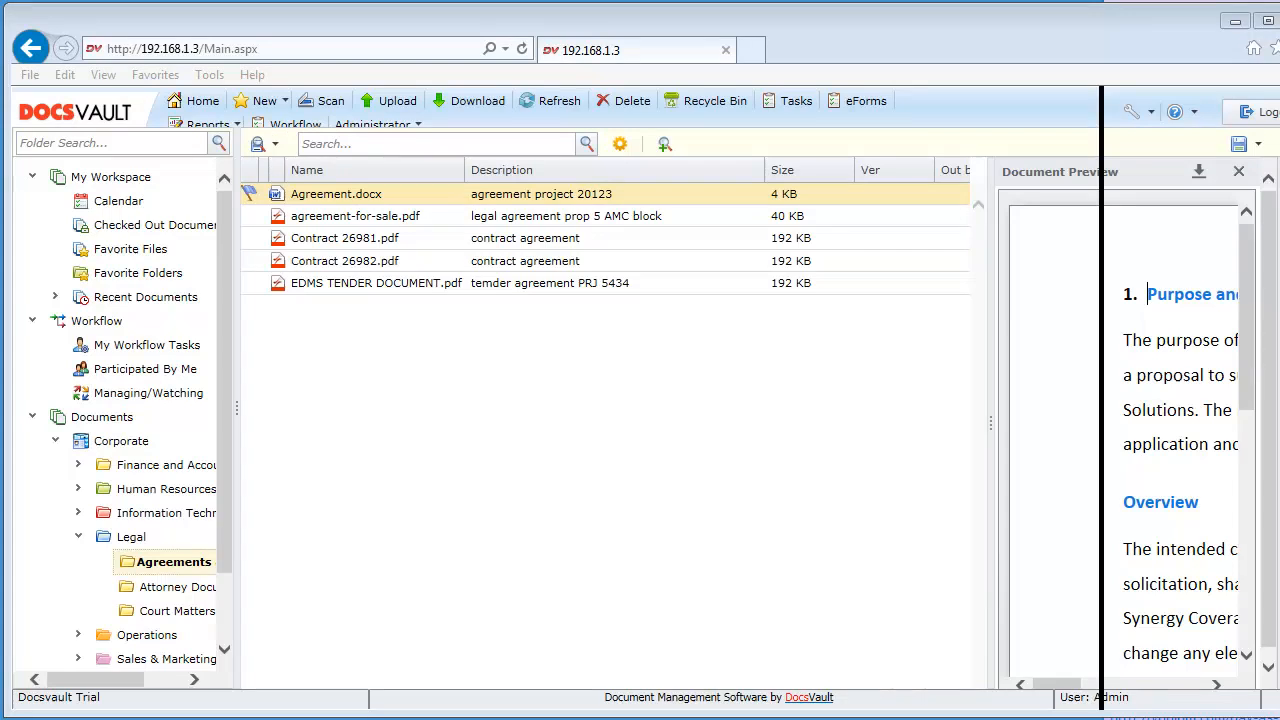
Show the web client's New dropdown with Word and Excel document choices in the Agreements folder
click(264, 100)
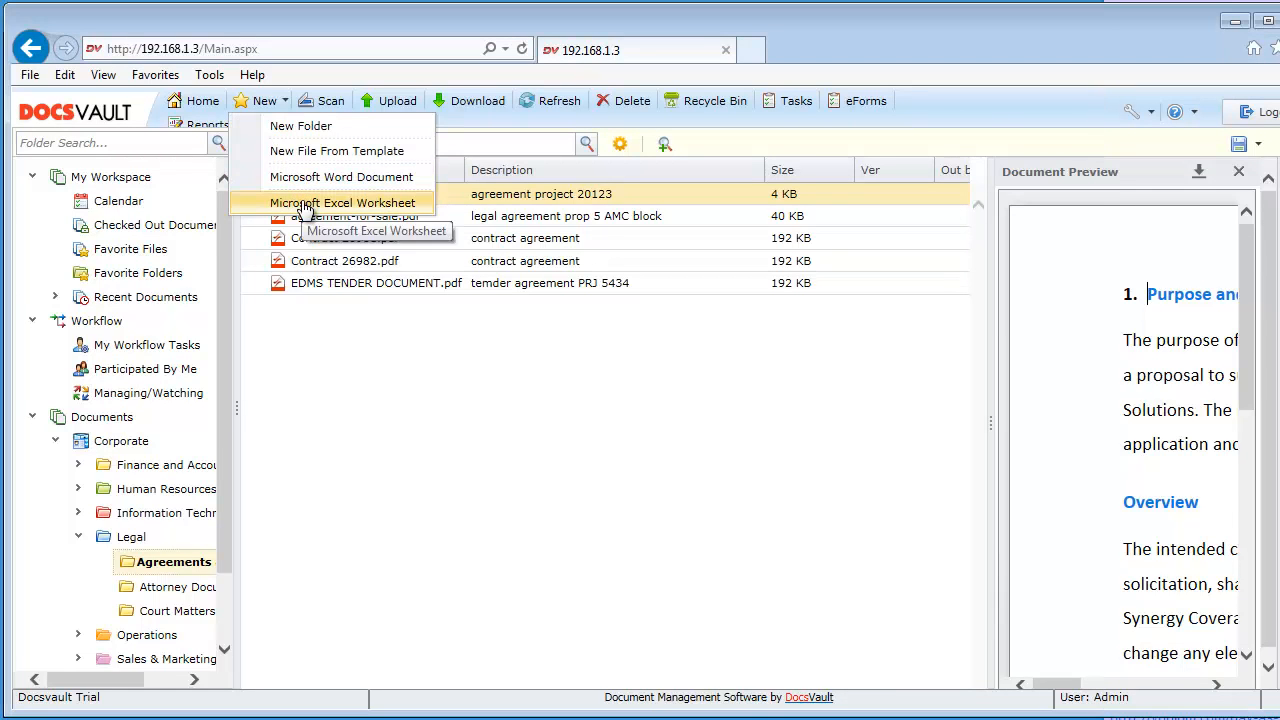